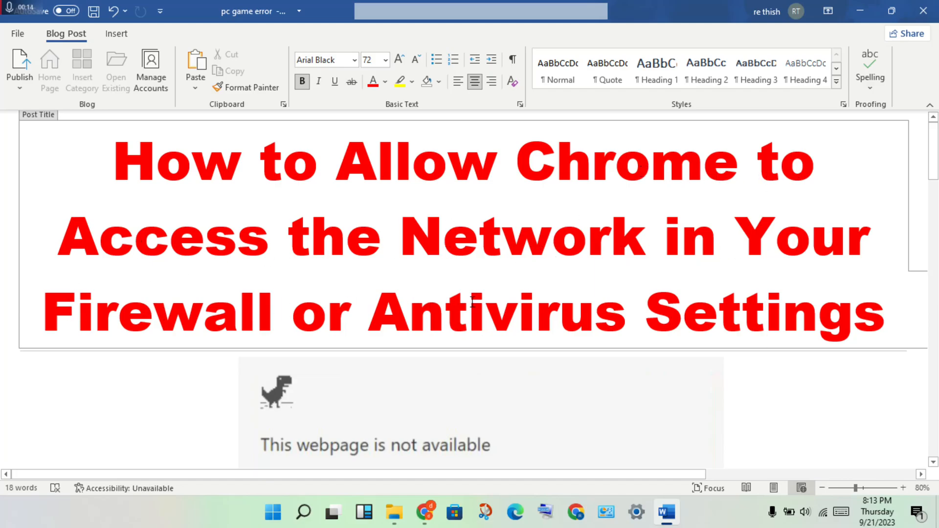
# Step: Scroll past the title to the Chrome error screenshot's advice and the Solution heading
pyautogui.click(767, 314)
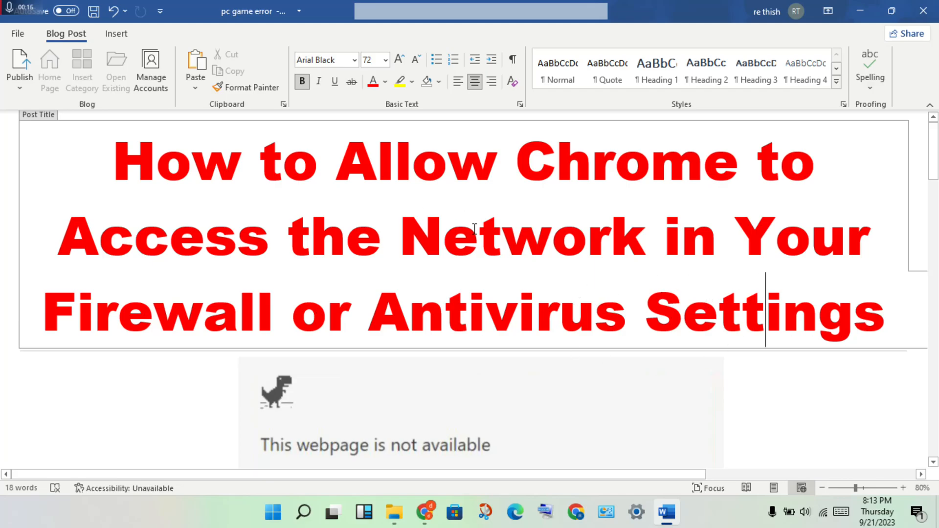
pyautogui.scroll(-3)
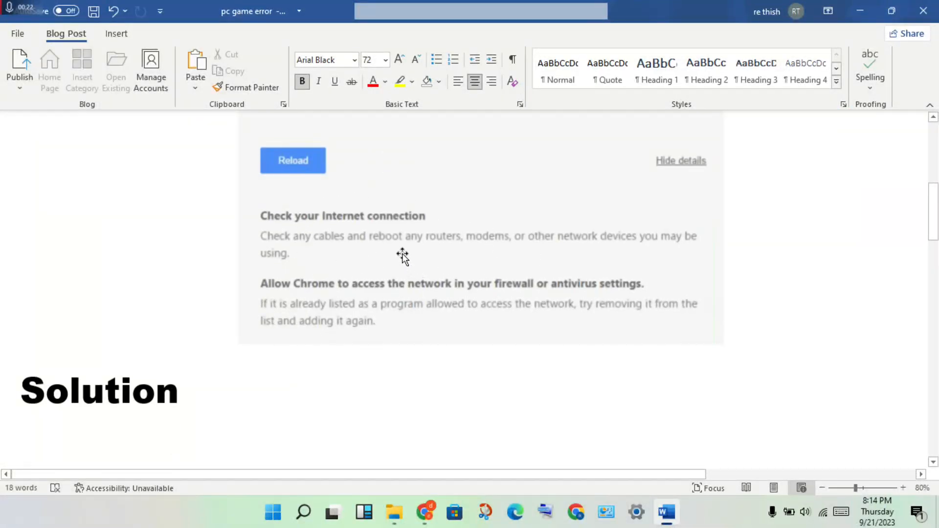
pyautogui.moveTo(335, 223)
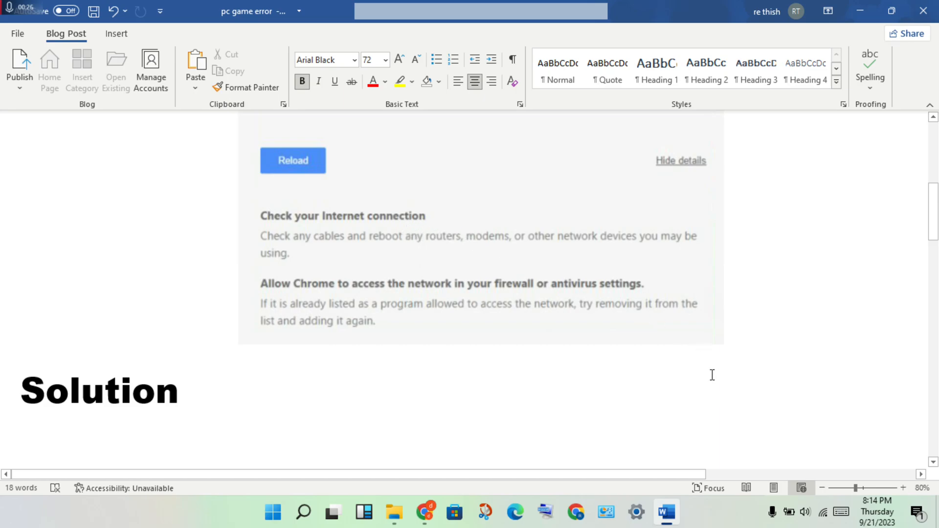
pyautogui.moveTo(826, 514)
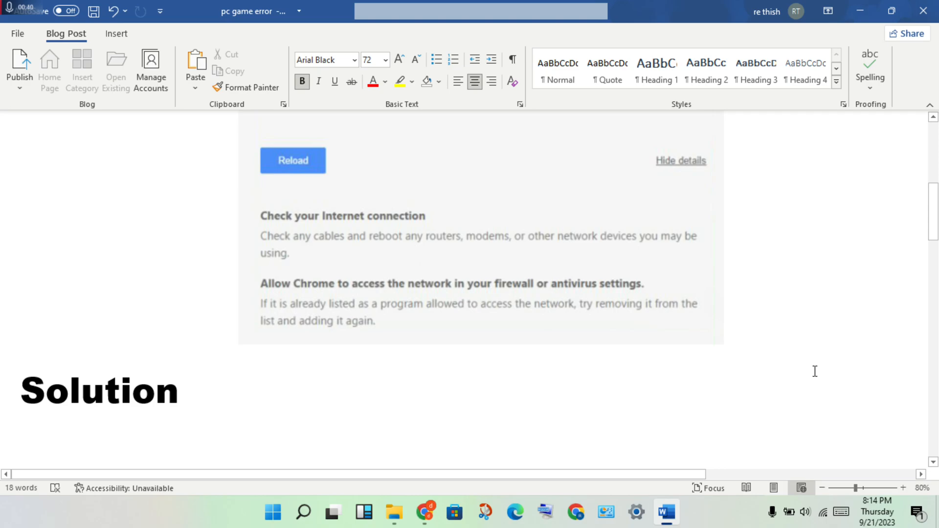
pyautogui.moveTo(820, 377)
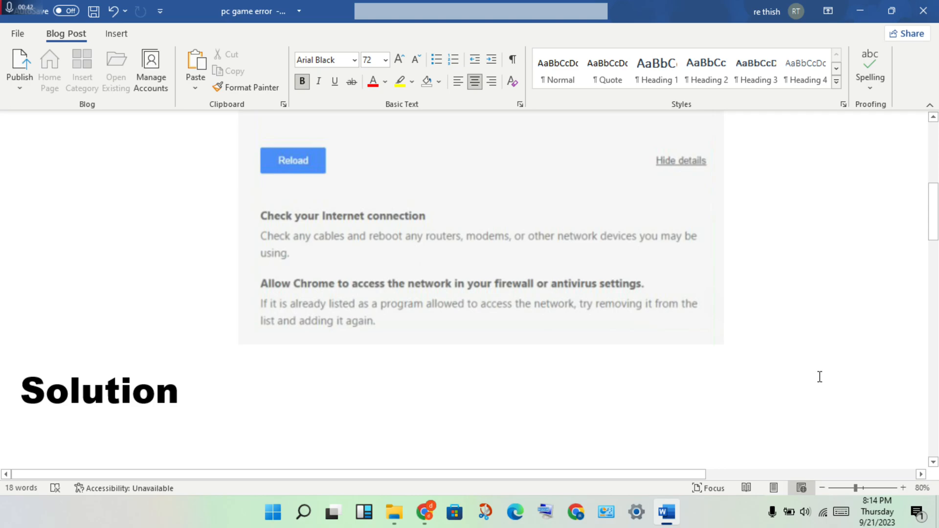
pyautogui.moveTo(794, 337)
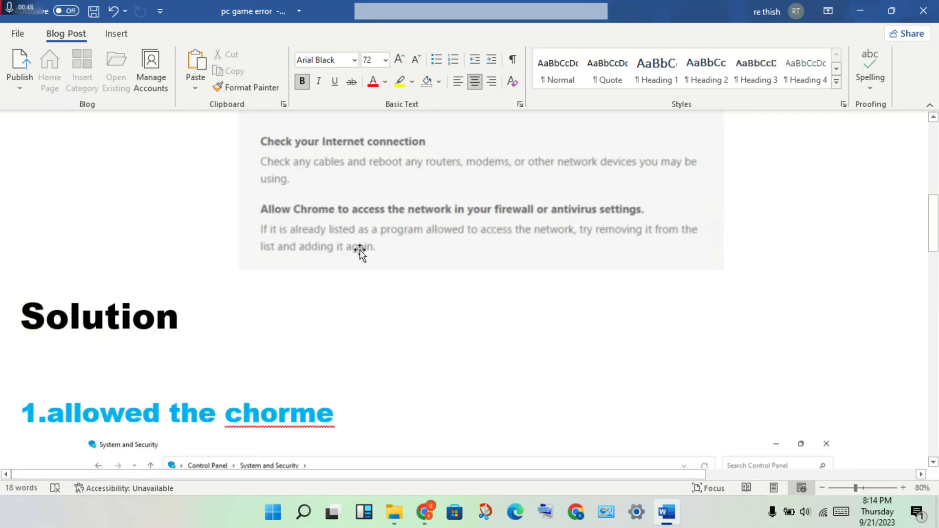
# Step: Scroll to the '1.allowed the chorme' step with System and Security and Windows Defender Firewall screenshots
pyautogui.scroll(-3)
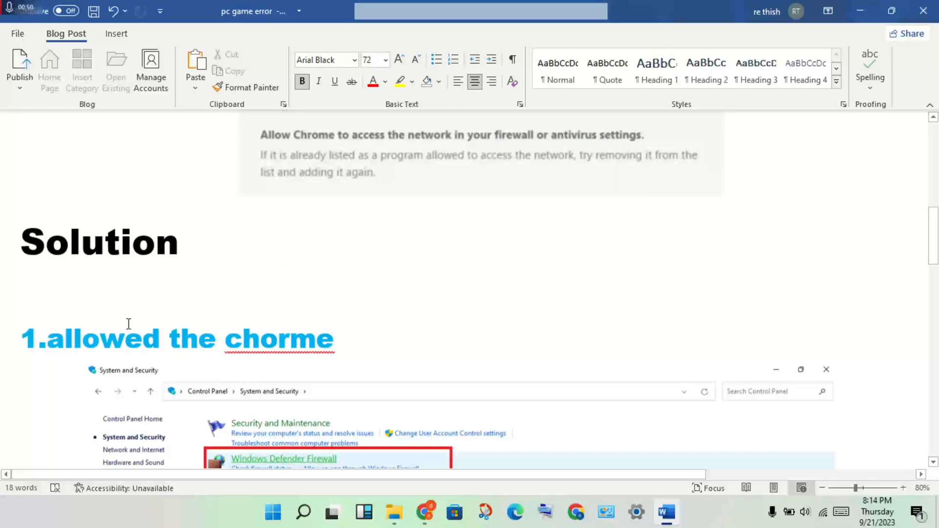
pyautogui.scroll(-3)
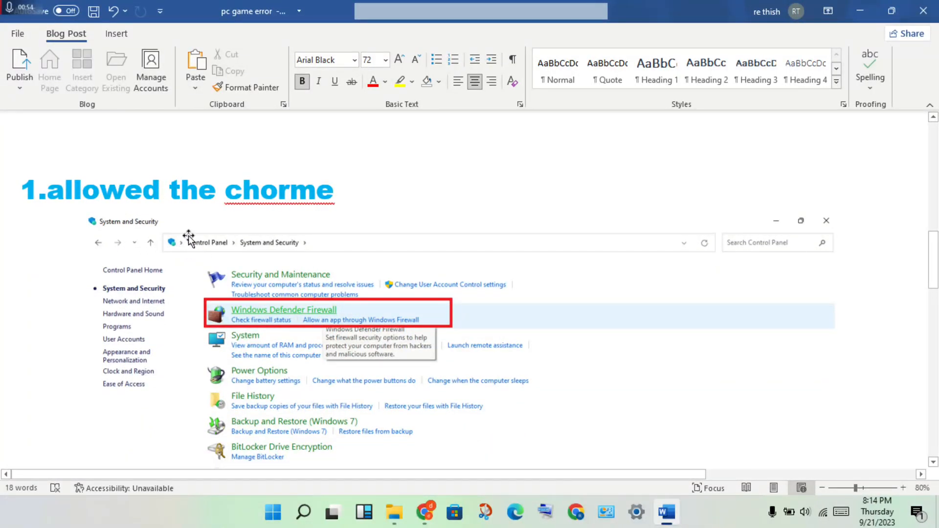
pyautogui.moveTo(242, 250)
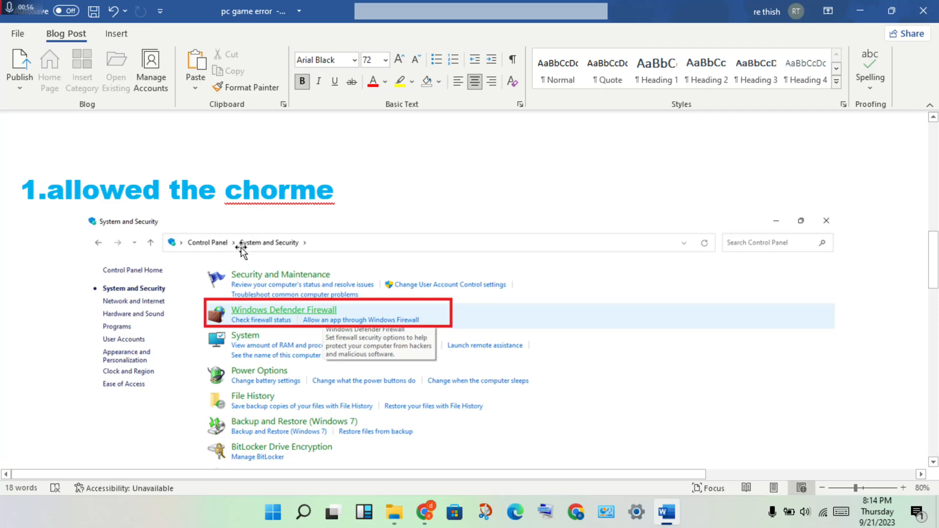
pyautogui.moveTo(234, 243)
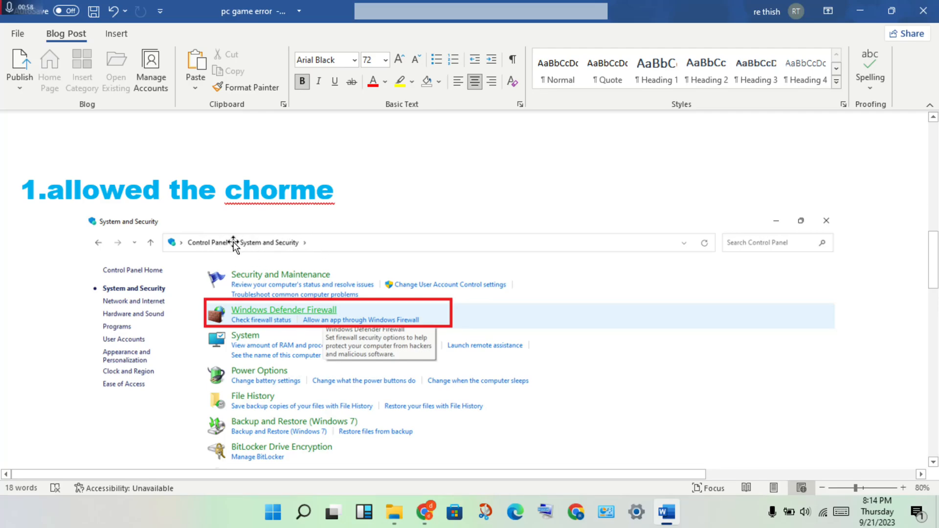
pyautogui.scroll(-3)
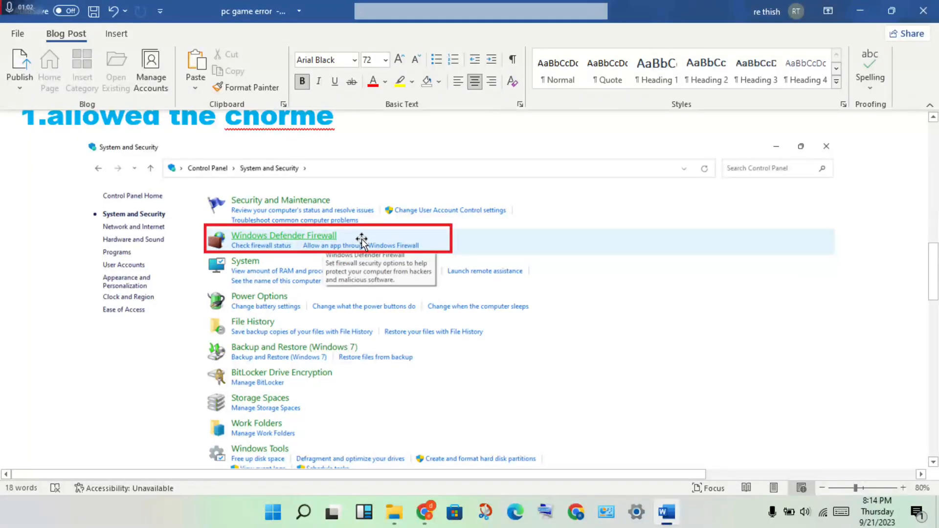
pyautogui.click(283, 236)
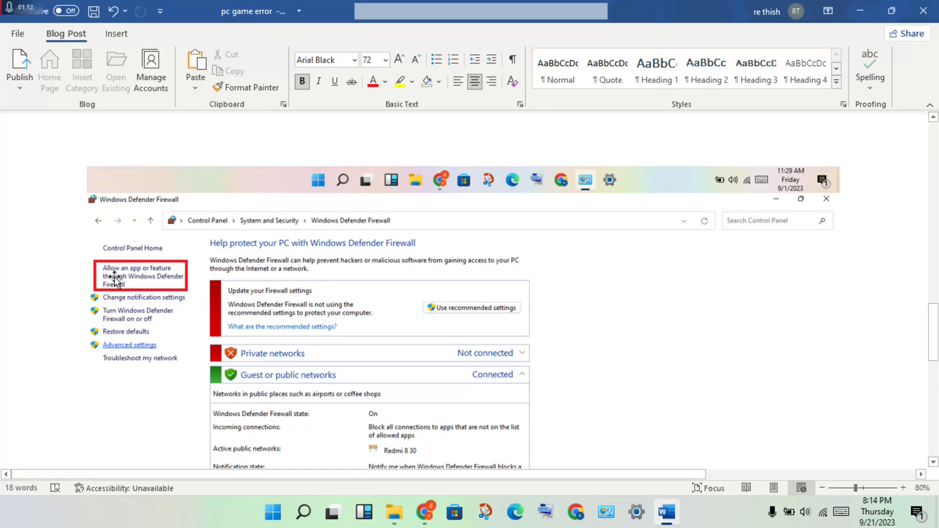
pyautogui.moveTo(120, 269)
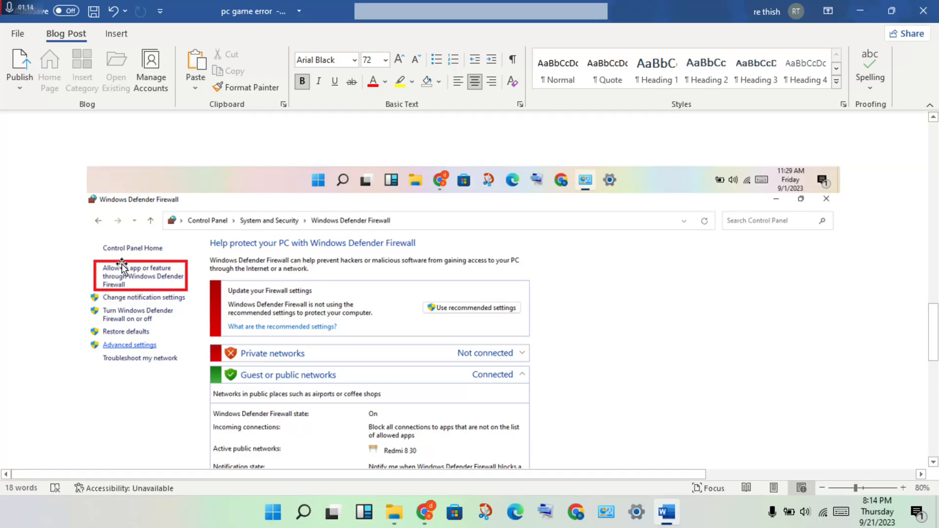
# Step: Scroll to the Allowed apps screenshot with Google Chrome checked and the OK confirmation
pyautogui.scroll(-3)
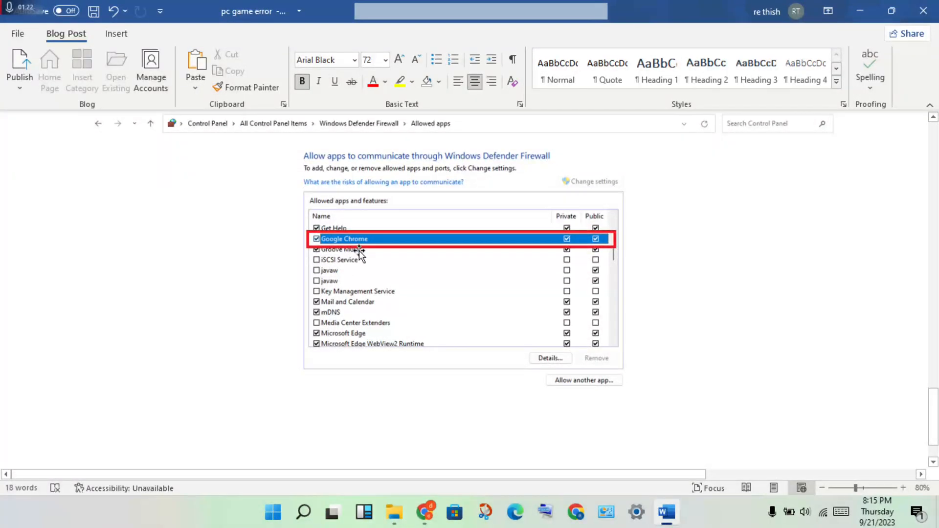
pyautogui.moveTo(306, 249)
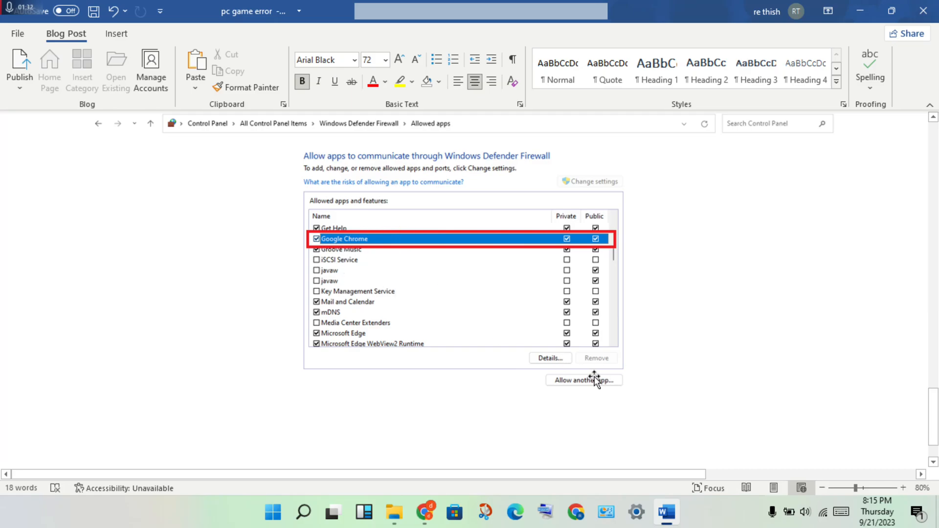
pyautogui.moveTo(558, 387)
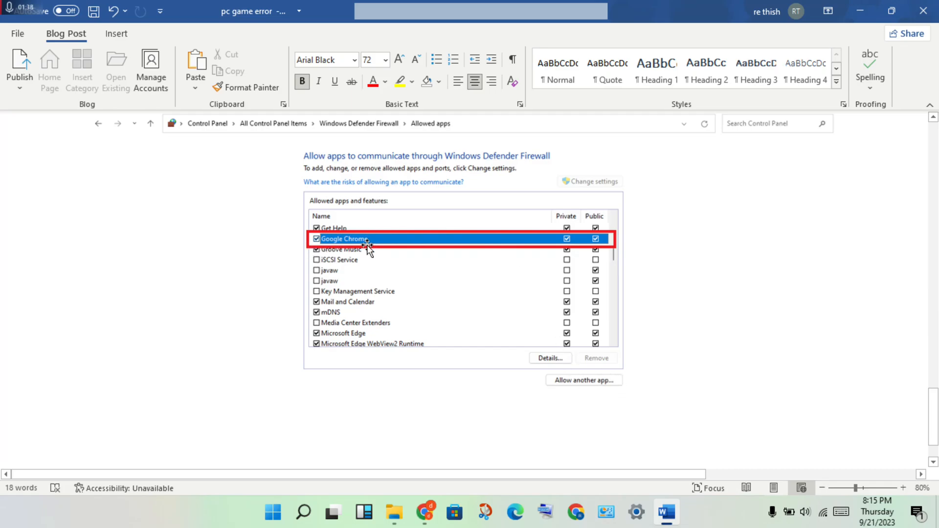
pyautogui.moveTo(662, 273)
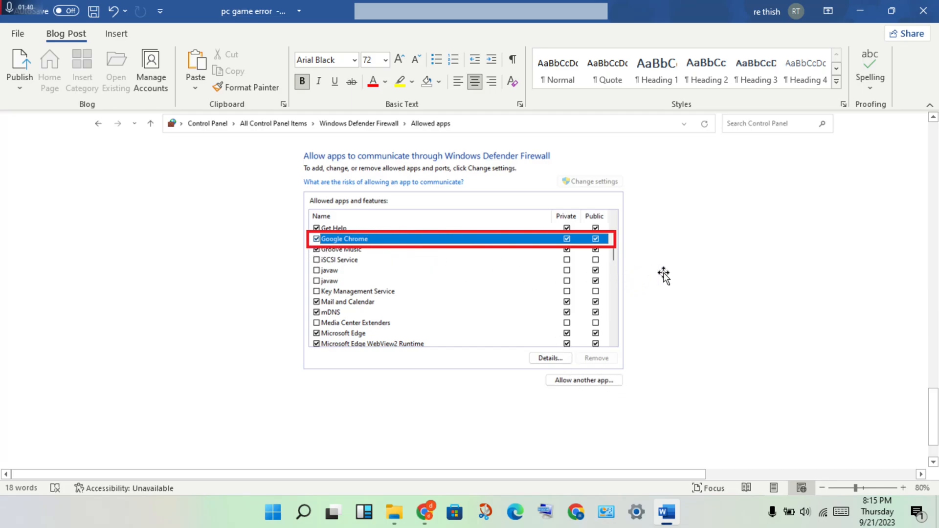
pyautogui.scroll(-3)
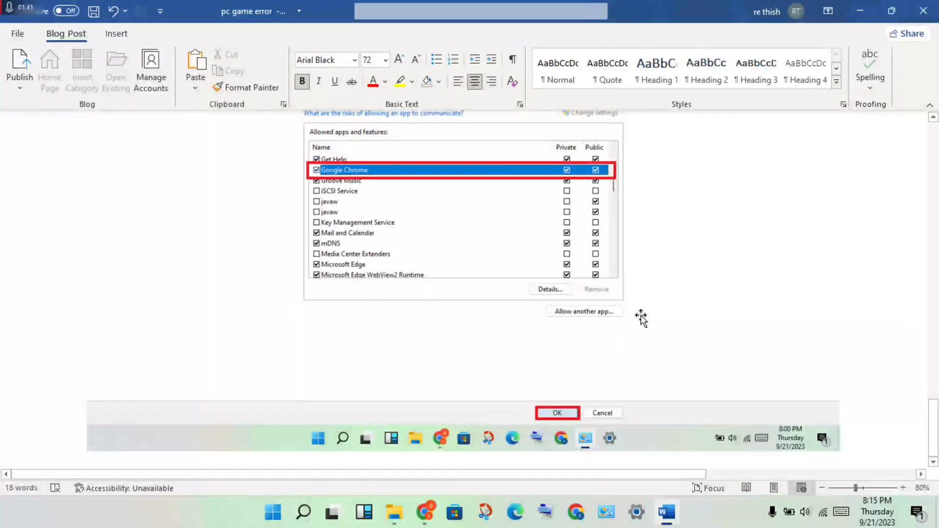
pyautogui.click(557, 413)
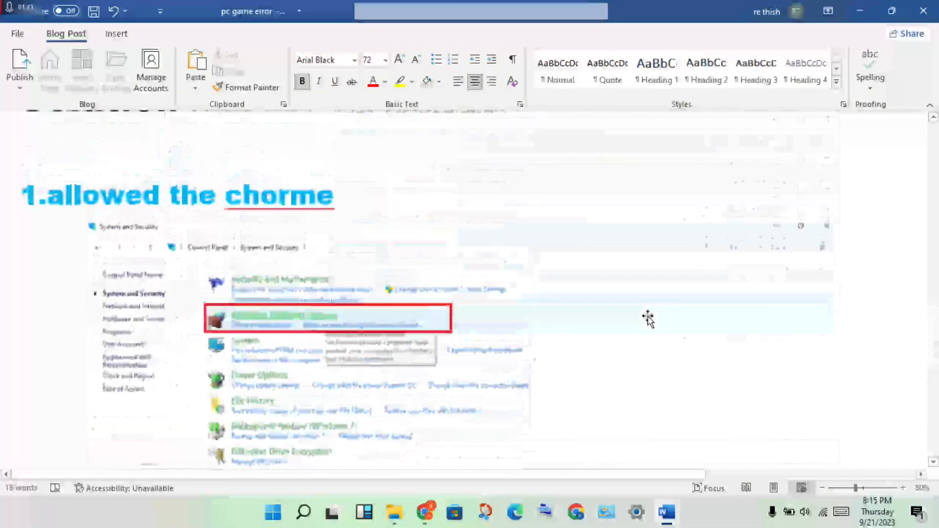